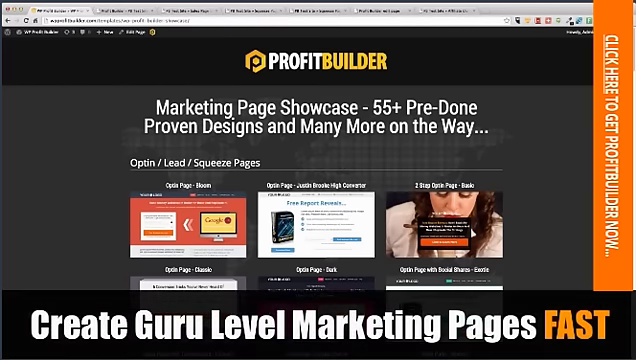
Scroll through the Marketing Page Showcase and portfolio demo toward the beach opt-in page.
scroll("down", 3)
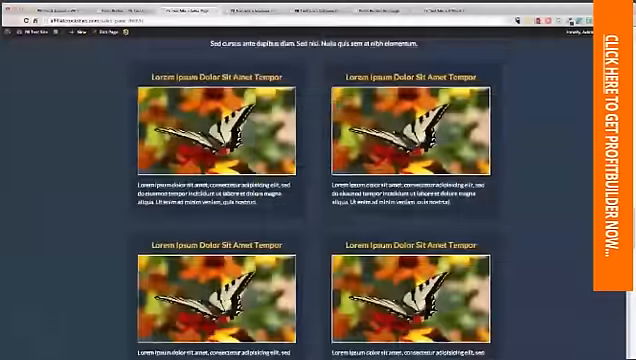
scroll("down", 3)
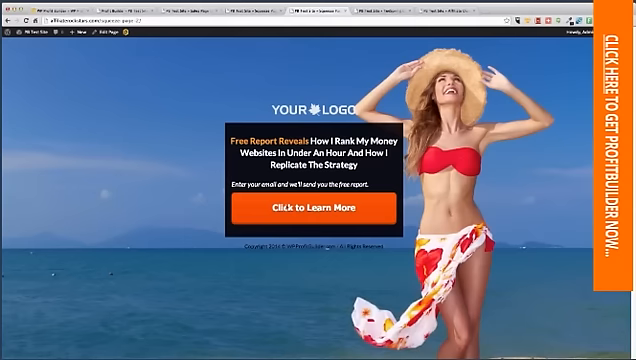
Load the Top Rated Kindle Devices affiliate store demo page.
left_click(330, 210)
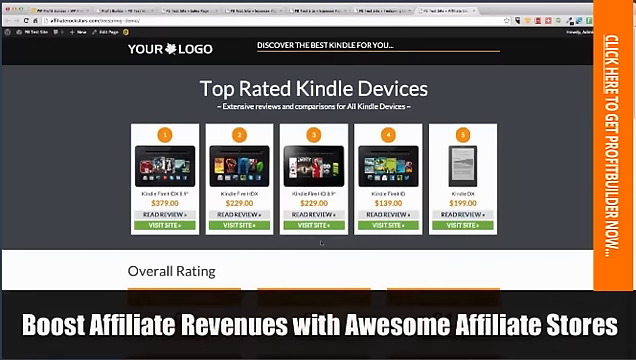
Scroll down through the Kindle store's Overall Rating and Product Capabilities comparison tables.
scroll("down", 3)
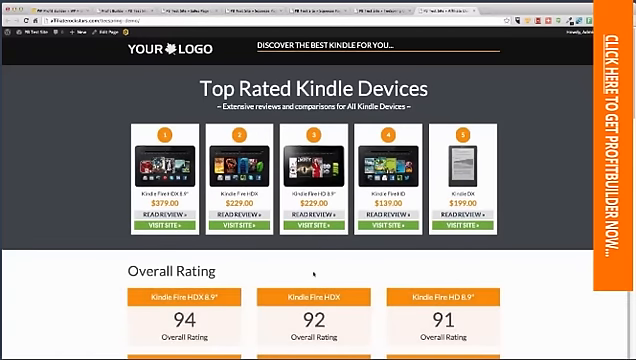
scroll("down", 3)
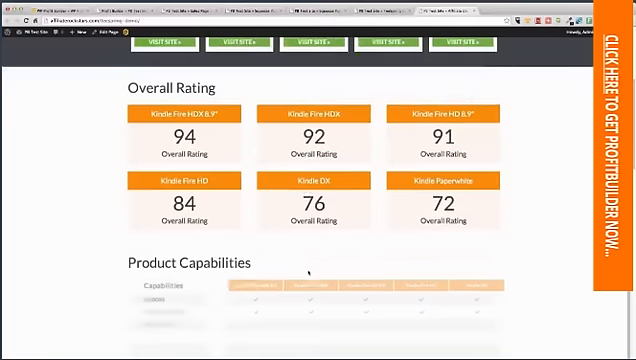
scroll("down", 3)
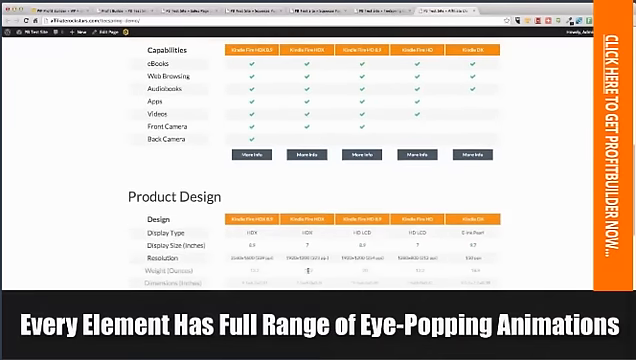
scroll("down", 3)
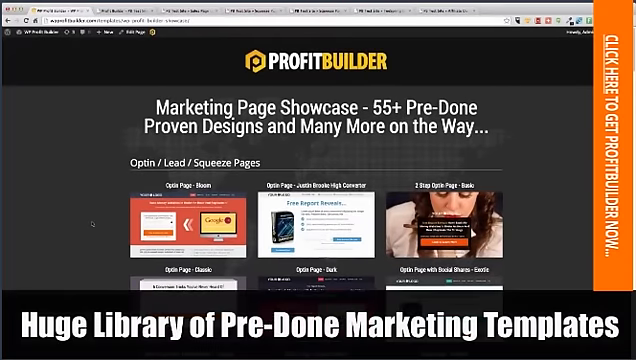
scroll("down", 3)
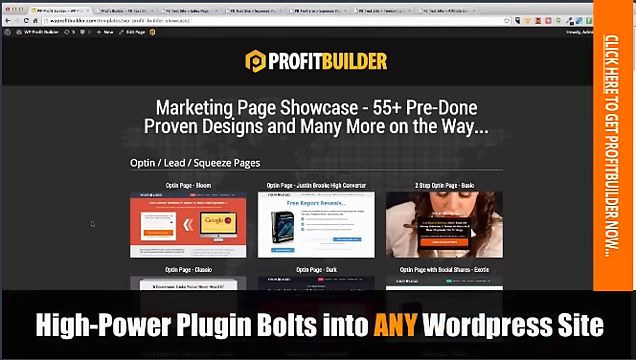
scroll("down", 3)
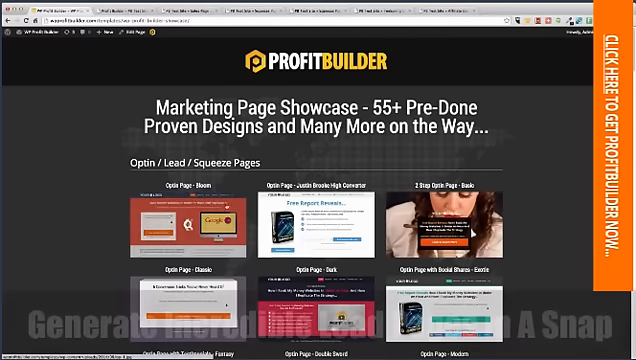
scroll("down", 3)
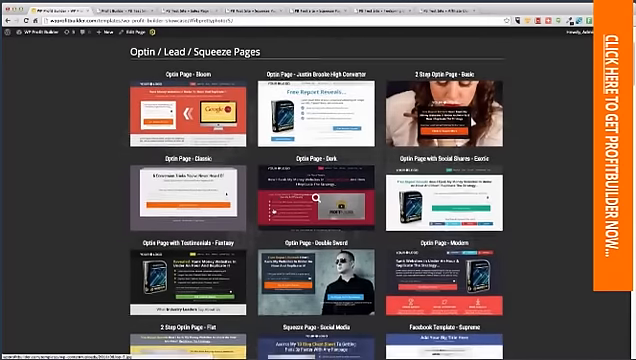
scroll("down", 3)
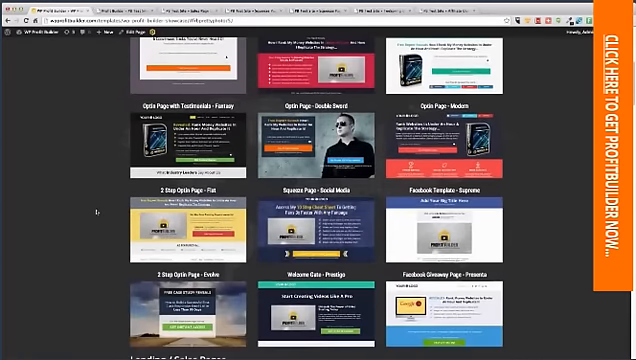
scroll("down", 3)
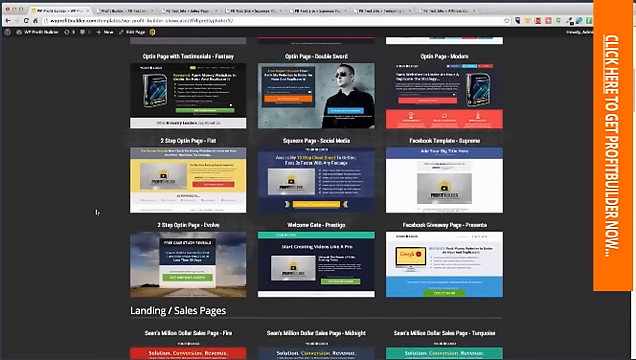
scroll("down", 3)
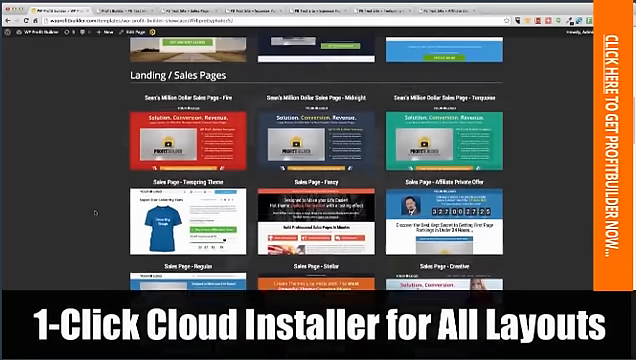
scroll("down", 3)
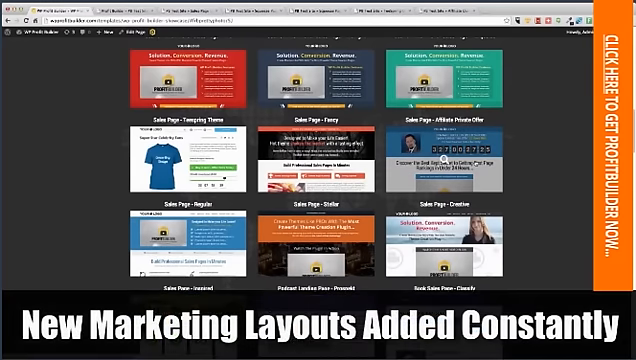
scroll("down", 3)
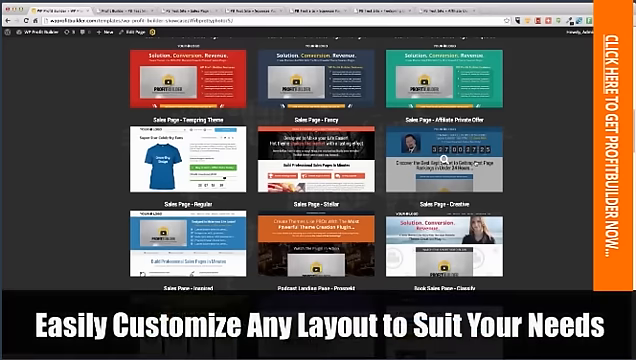
scroll("down", 3)
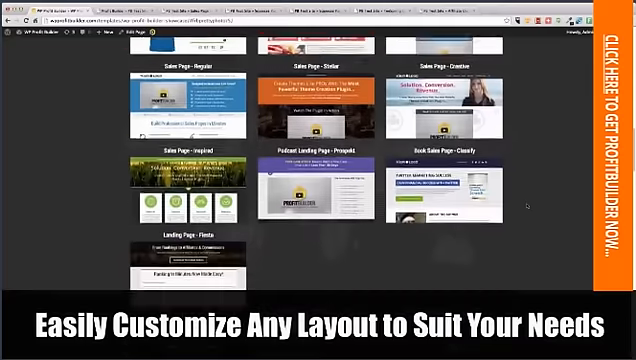
scroll("down", 3)
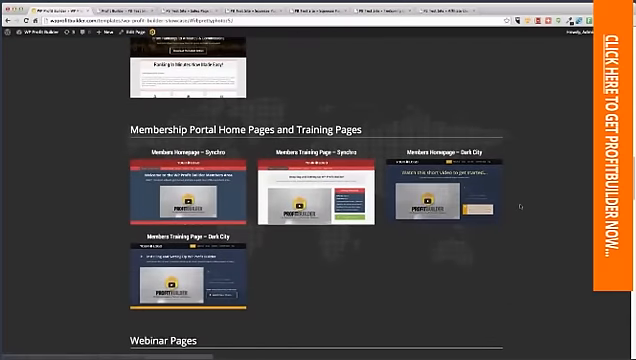
scroll("down", 3)
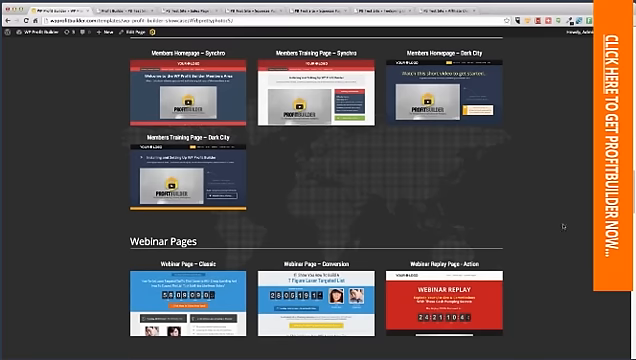
scroll("up", 3)
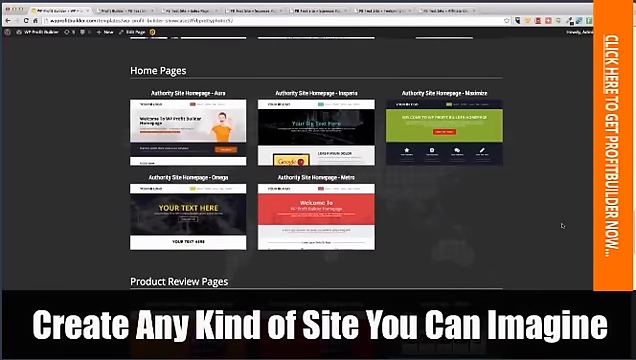
scroll("down", 3)
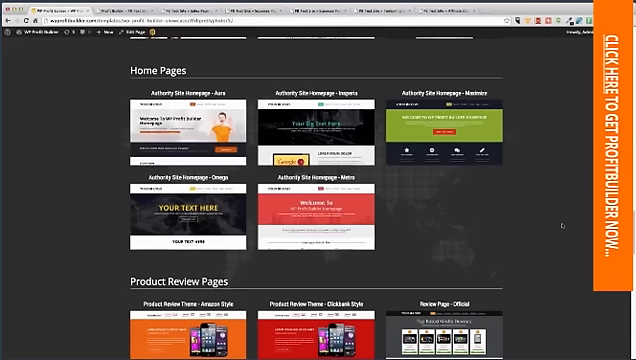
scroll("down", 3)
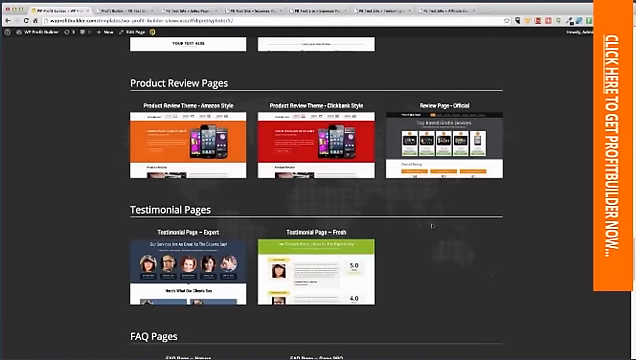
scroll("down", 3)
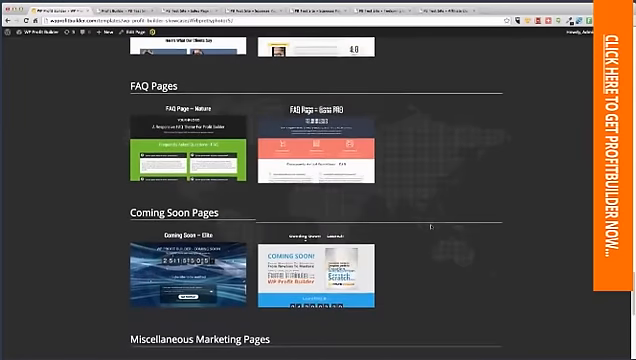
scroll("down", 3)
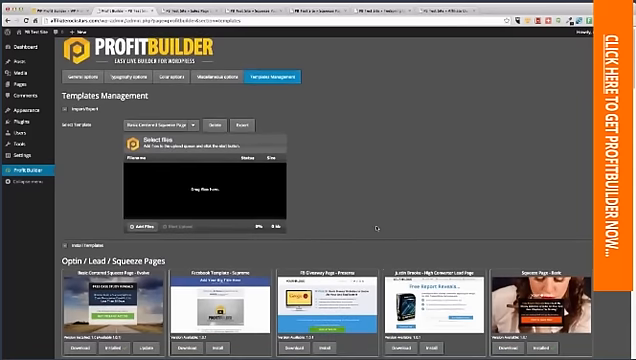
Scroll through the Optin / Lead / Squeeze Pages templates in Templates Management.
scroll("down", 3)
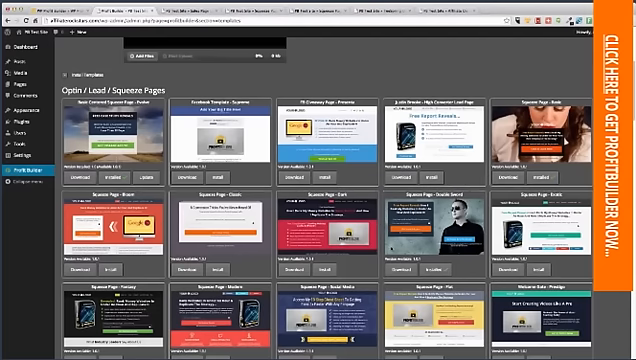
scroll("down", 3)
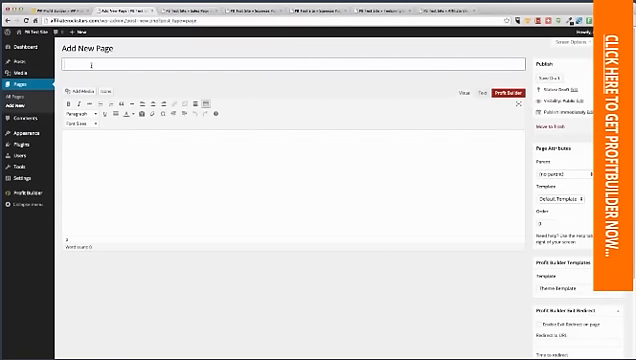
Enter 'Test Sales Page 1' as the title of the new WordPress page.
type("Test Sales")
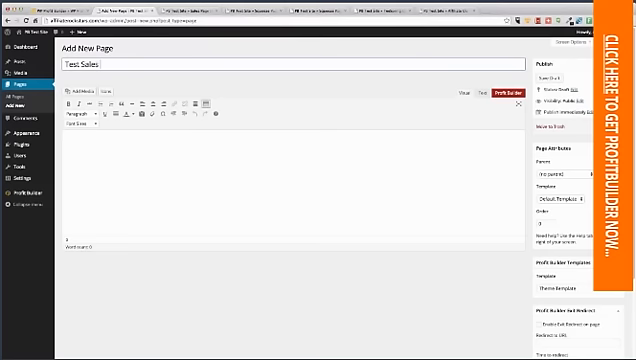
type("Page 1")
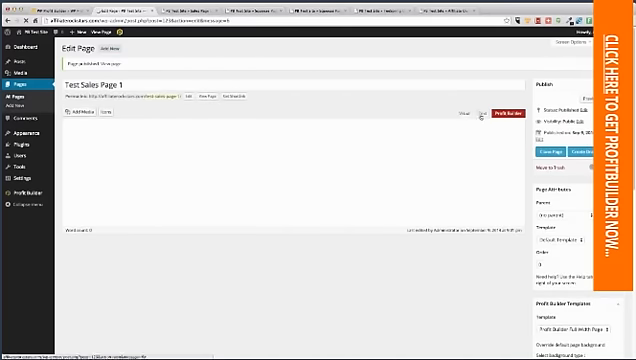
Switch Test Sales Page 1 to the Profit Builder editor and launch its front-end builder.
left_click(504, 114)
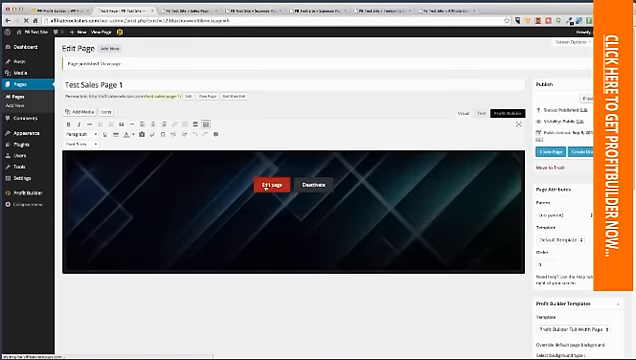
left_click(270, 186)
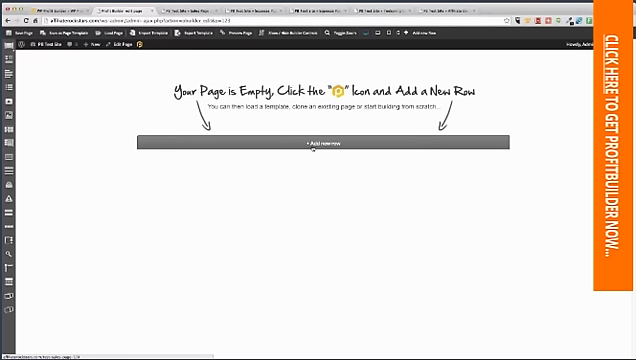
Add a new row with a full-width top area and start adding a module there.
left_click(312, 140)
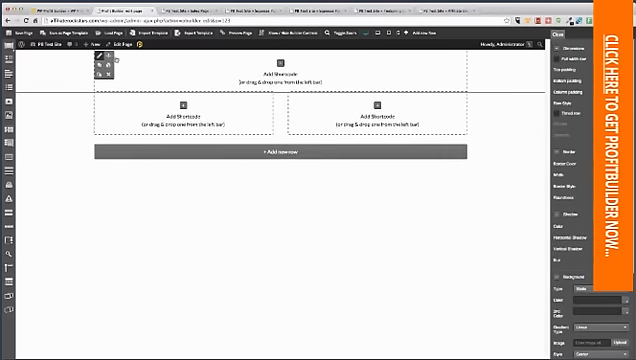
left_click(122, 48)
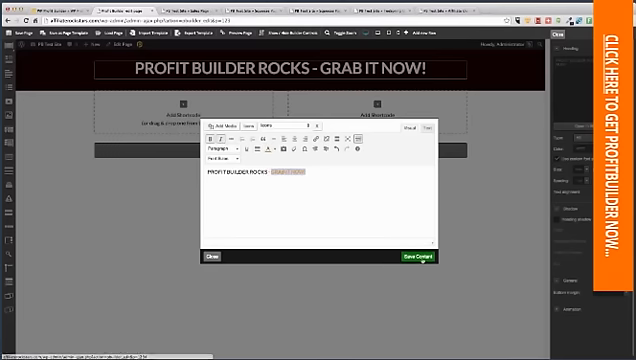
Save the headline text 'PROFIT BUILDER ROCKS - GRAB IT NOW!' in the Text module.
left_click(412, 256)
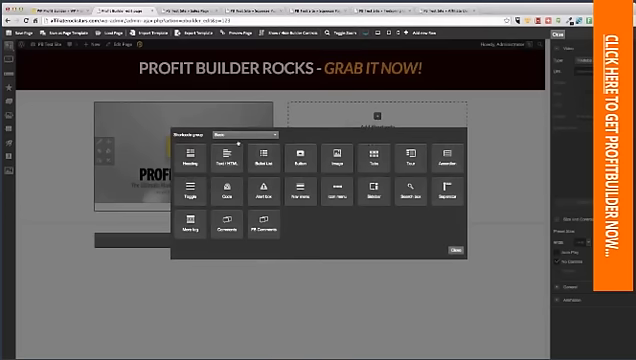
Switch the Add Module chooser to another category and pick a module from it.
left_click(238, 134)
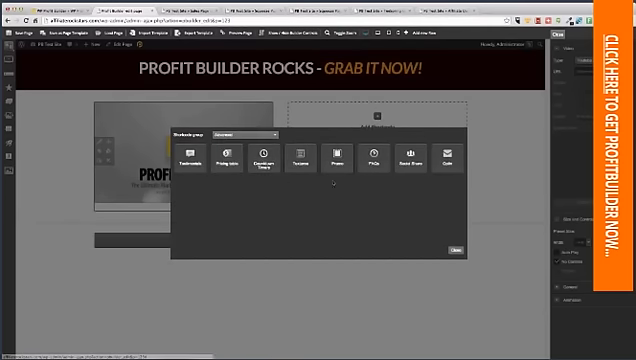
left_click(452, 248)
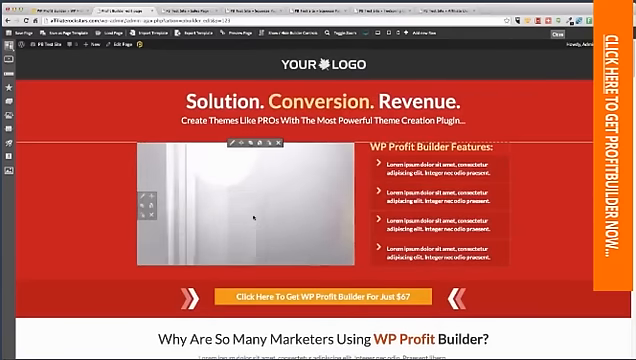
Scroll through the red sales page template's feature section and themes showcase.
scroll("down", 3)
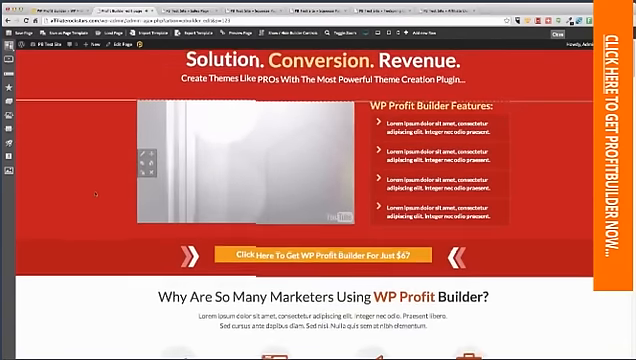
scroll("down", 3)
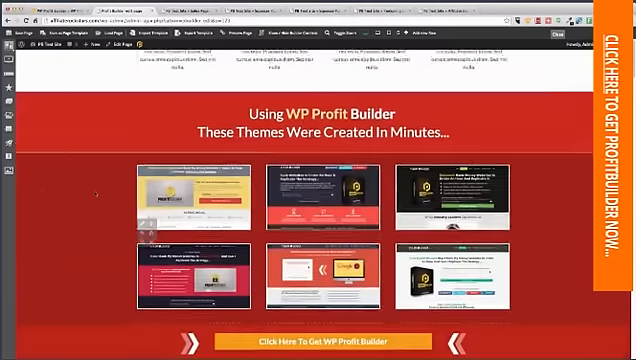
scroll("down", 3)
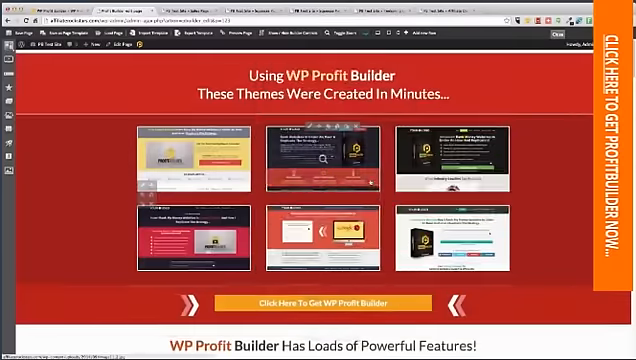
scroll("down", 3)
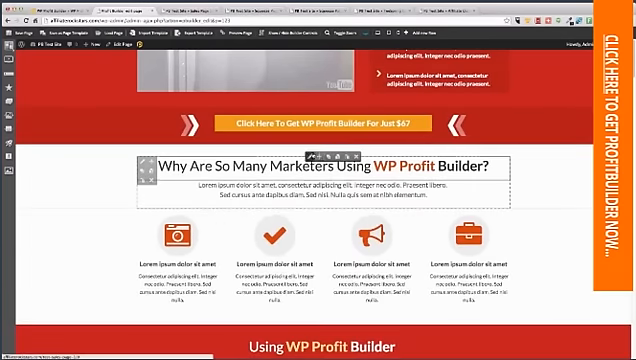
scroll("down", 3)
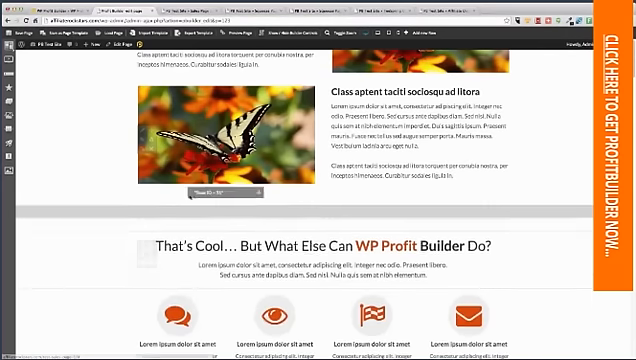
Scroll down the sales page past the 'That's Cool…' heading row toward the butterfly image row.
scroll("down", 3)
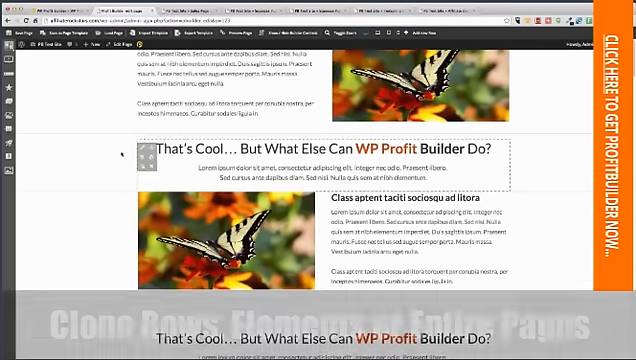
scroll("down", 3)
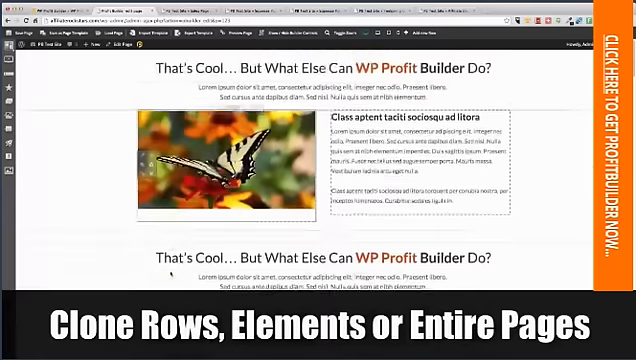
scroll("down", 3)
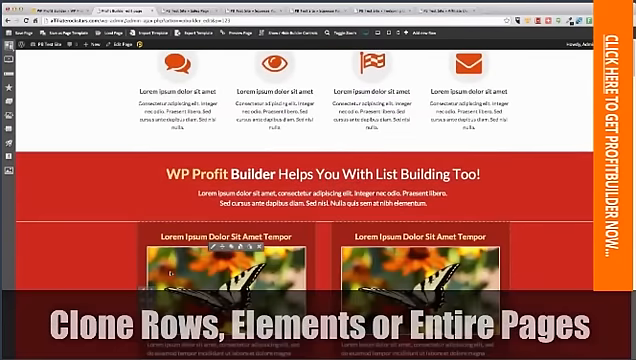
scroll("down", 3)
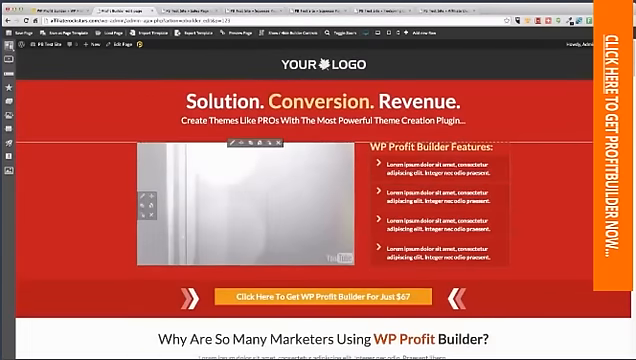
scroll("down", 3)
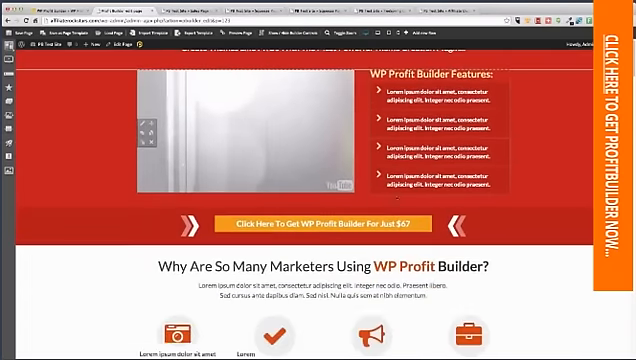
scroll("down", 3)
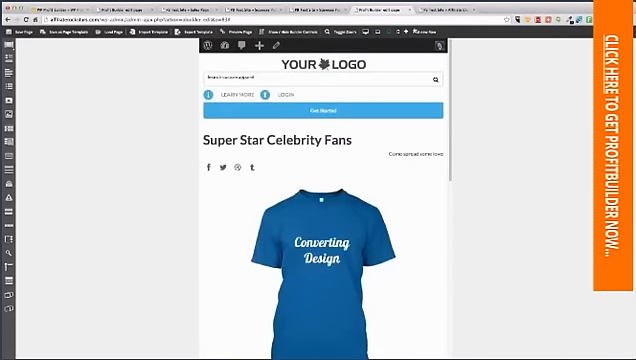
Scroll the mobile-width Teespring page down to the countdown timer and back up.
scroll("down", 3)
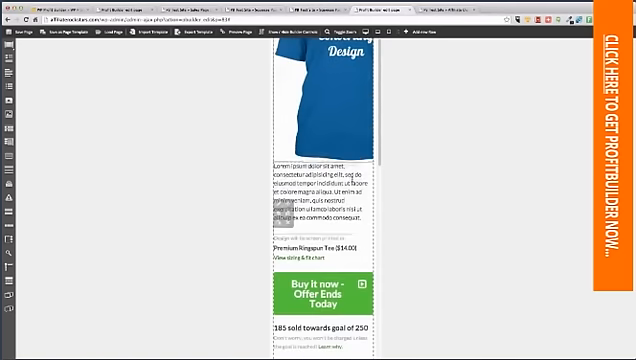
scroll("up", 3)
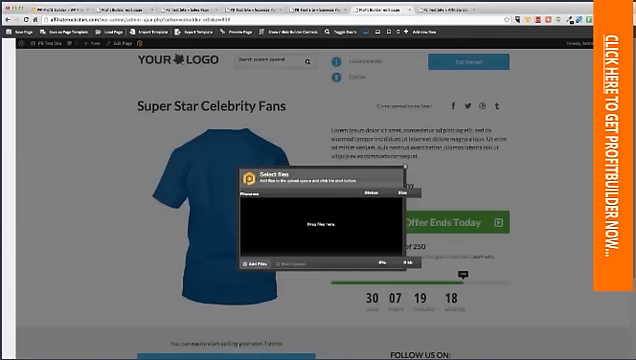
Name the exported Teespring page file and export it as a template.
left_click(256, 264)
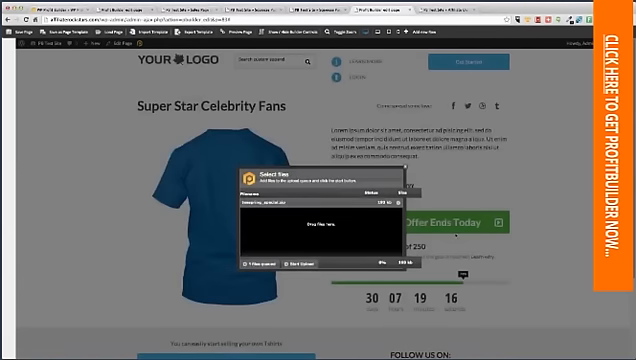
left_click(304, 264)
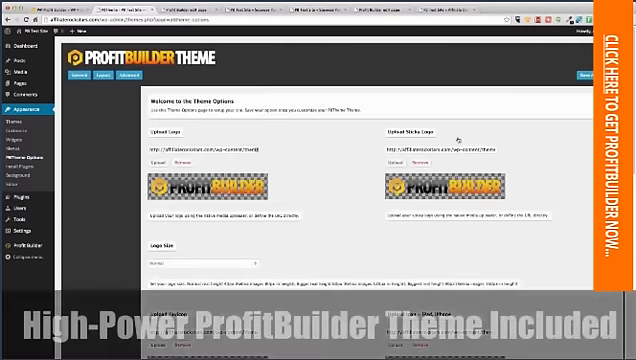
Scroll through the ProfitBuilder theme options' logo and icon upload fields.
scroll("down", 3)
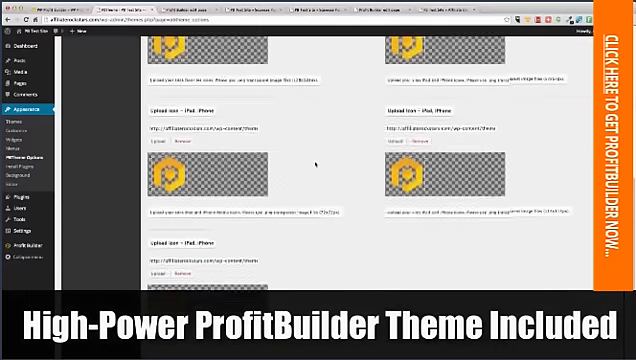
scroll("up", 3)
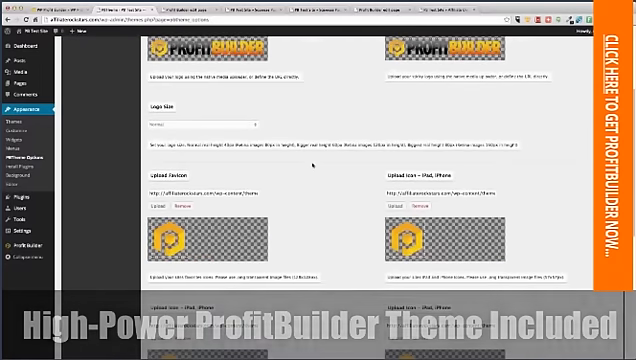
scroll("down", 3)
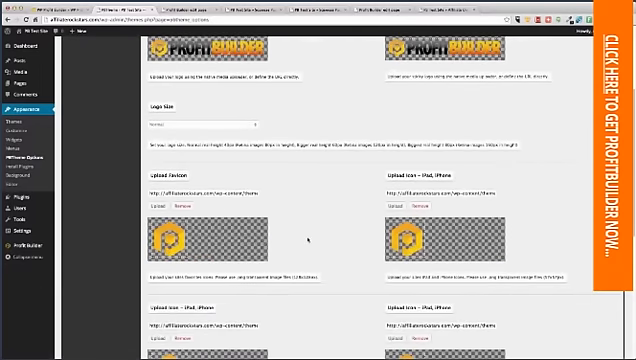
scroll("up", 3)
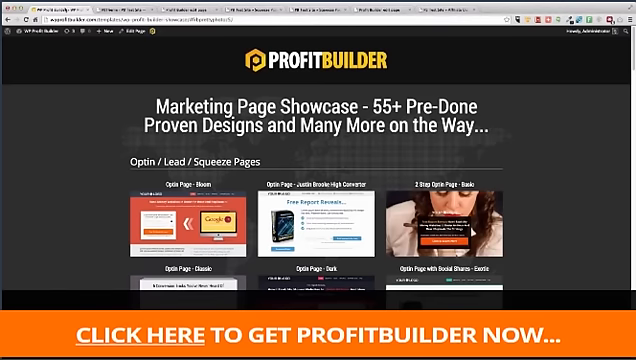
Scroll the showcase down to the download and ecommerce designs, then back to the opt-in pages.
scroll("down", 3)
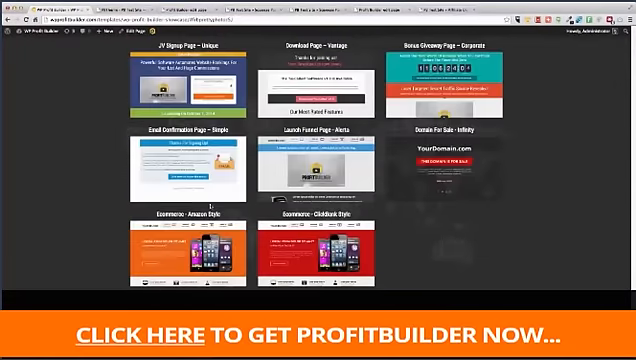
scroll("up", 3)
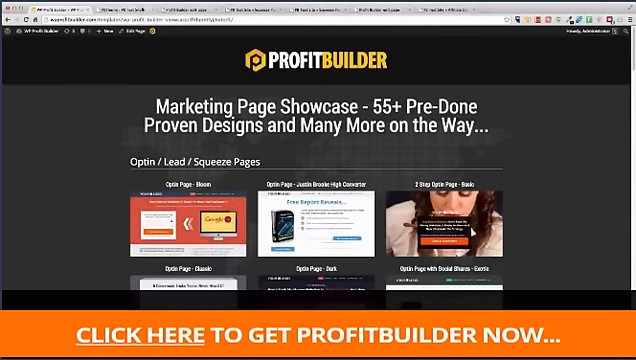